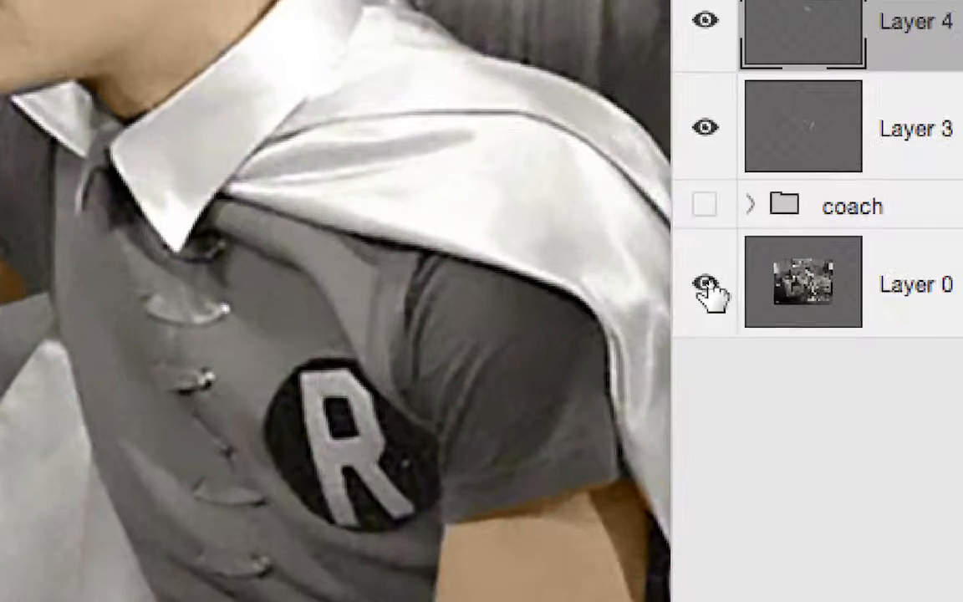
# Toggle the black-and-white photo layer's visibility and set Eyedropper sampling to Current Layer
pyautogui.click(705, 284)
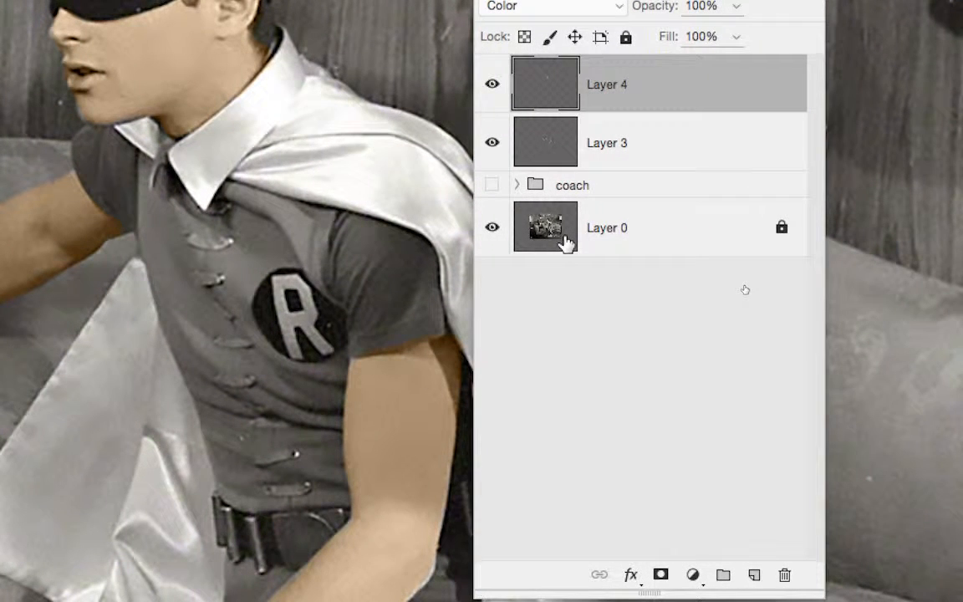
pyautogui.moveTo(560, 242)
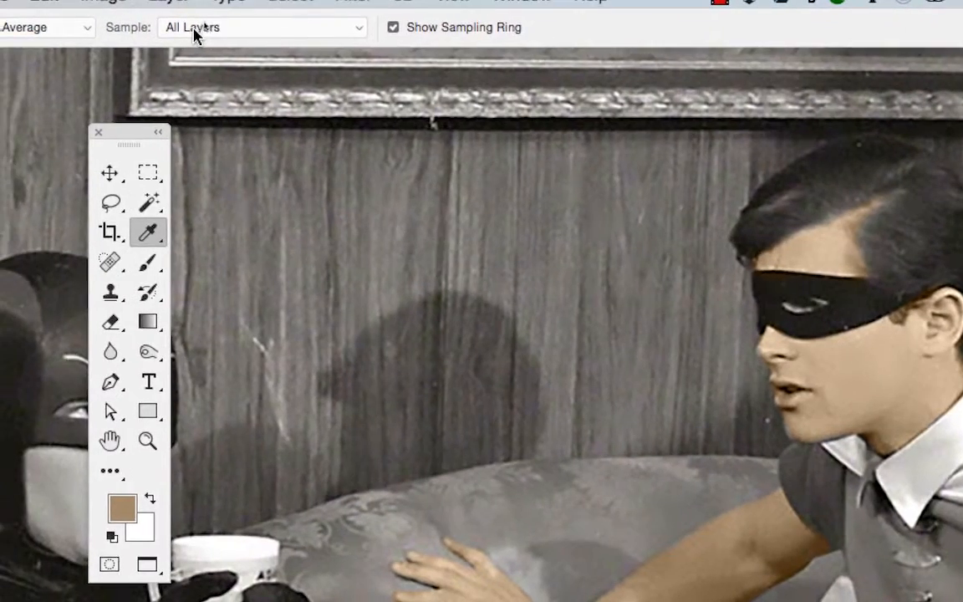
pyautogui.click(251, 28)
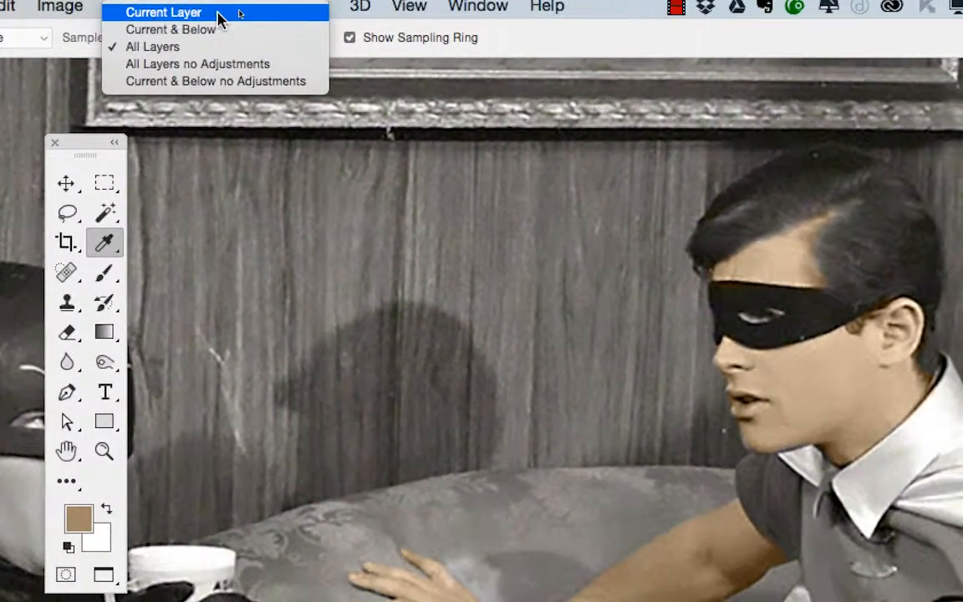
pyautogui.click(165, 11)
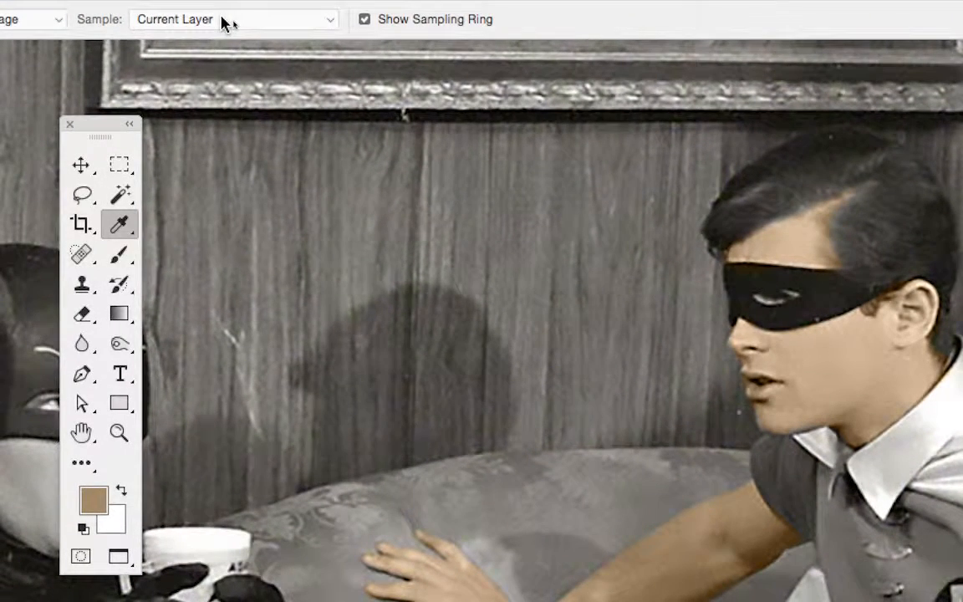
pyautogui.moveTo(251, 18)
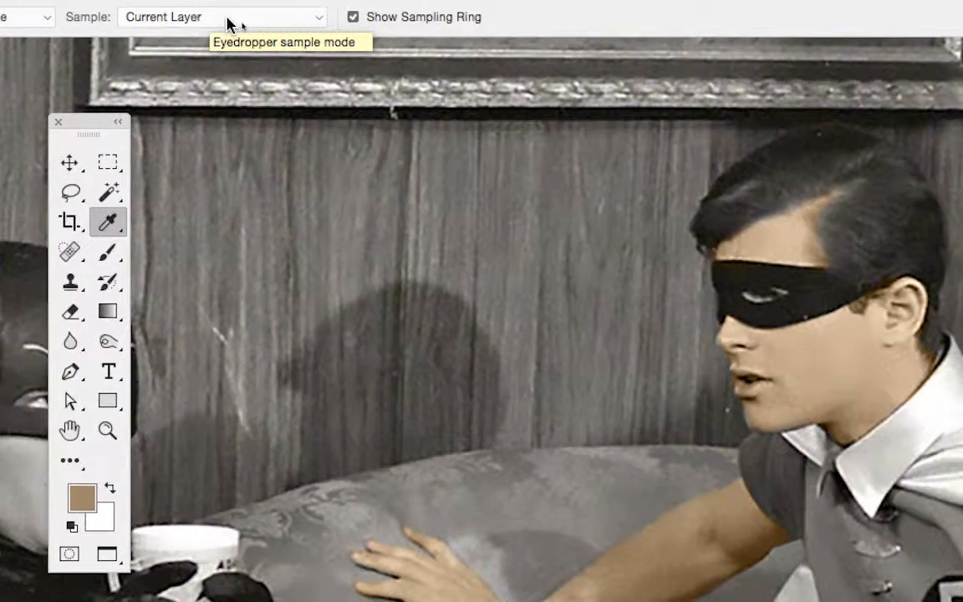